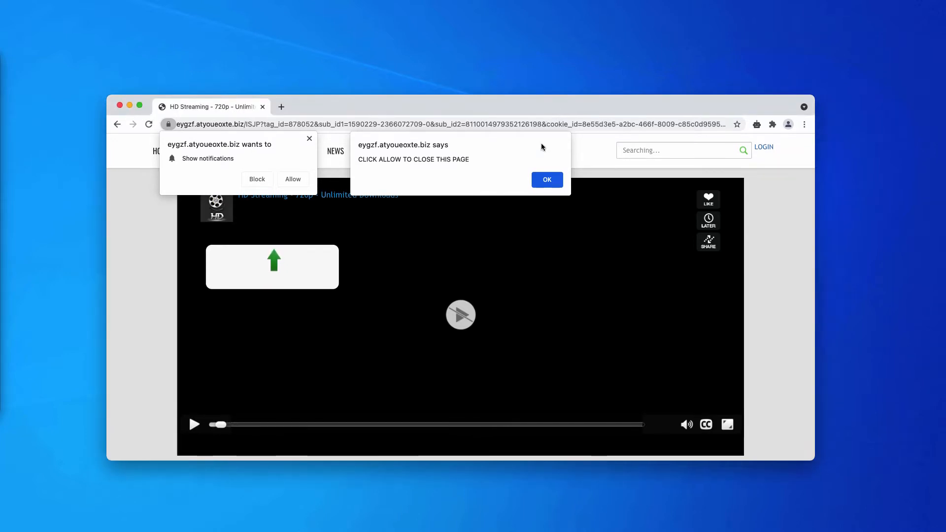
# Dismiss the eygzf.atyoueoxte.biz 'click allow to close this page' alert with OK.
pyautogui.click(547, 179)
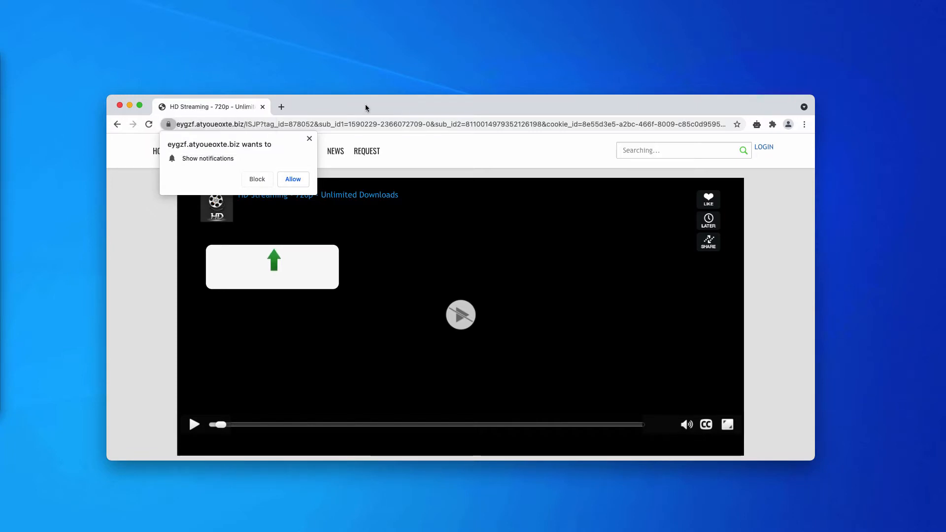
pyautogui.moveTo(373, 108)
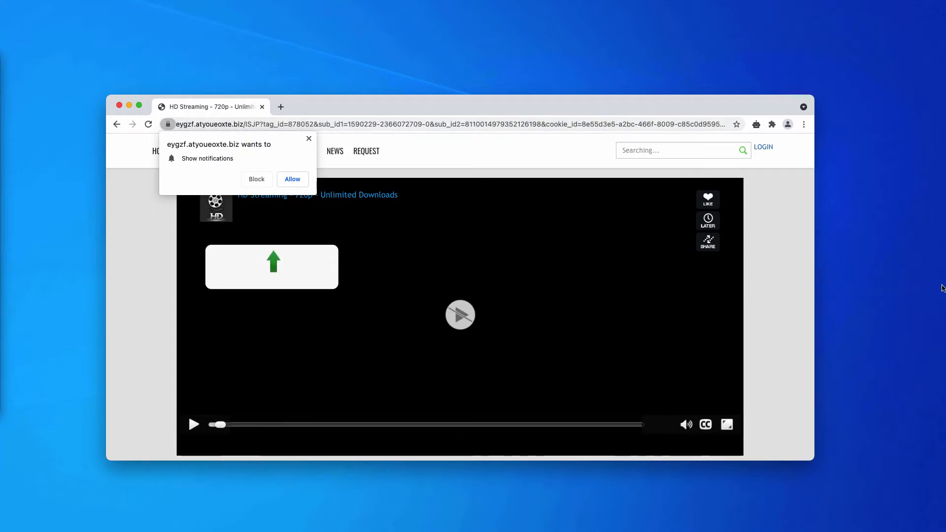
pyautogui.moveTo(868, 384)
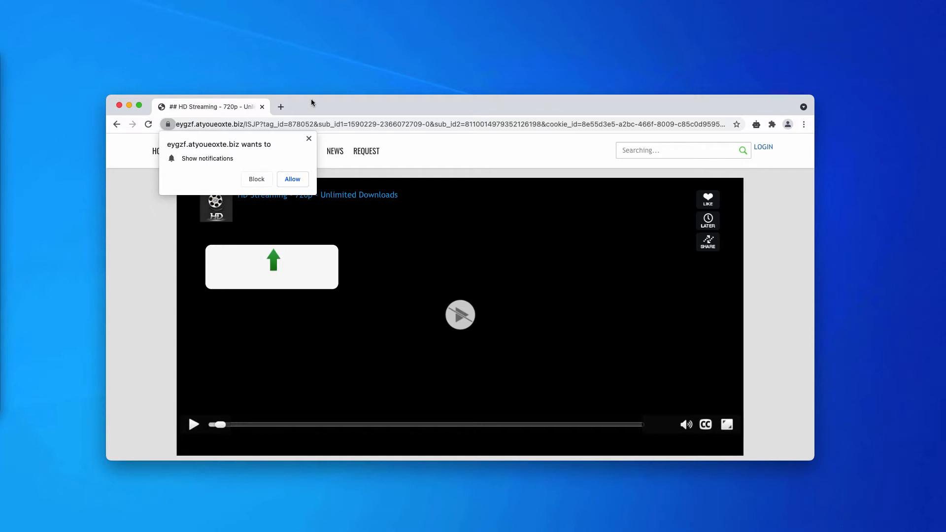
# Allow the streaming site to show notifications, which redirects to Search Marquis.
pyautogui.click(727, 425)
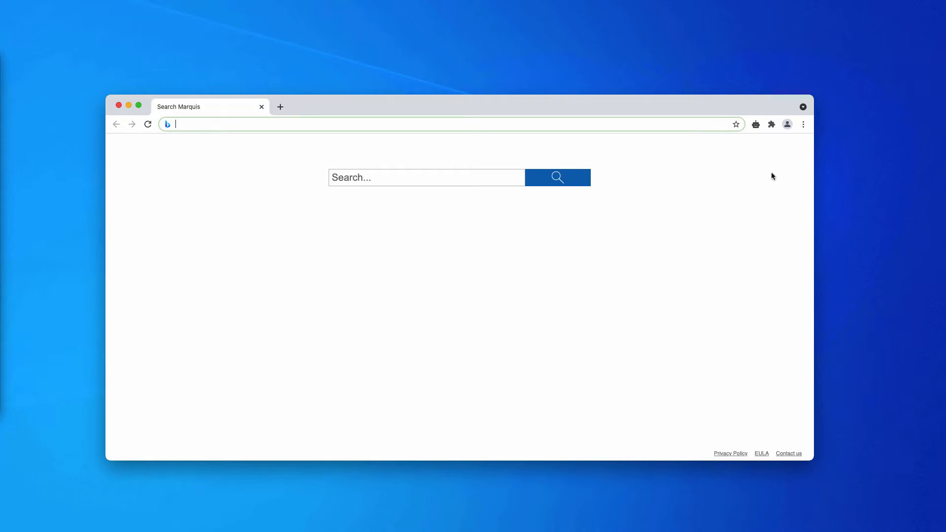
# Go to Chrome Settings > Privacy and security > Site Settings > Notifications.
pyautogui.click(803, 123)
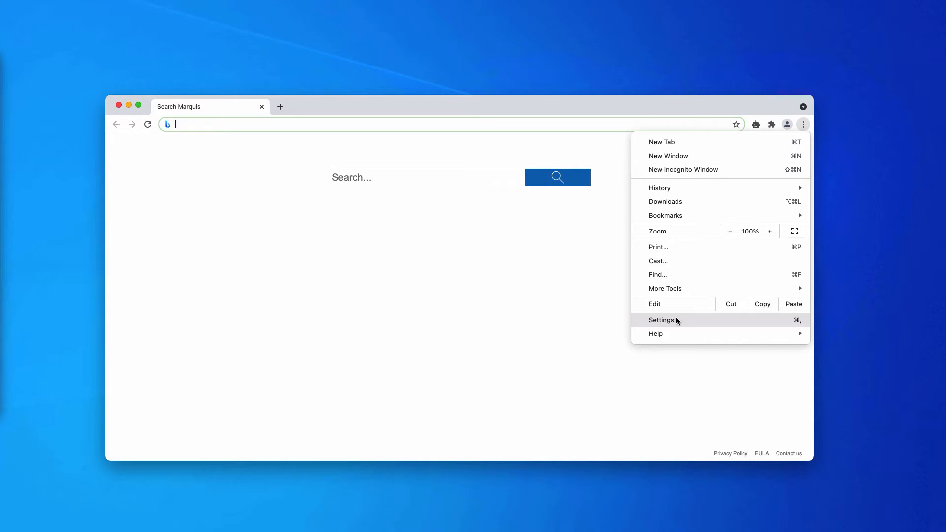
pyautogui.click(662, 319)
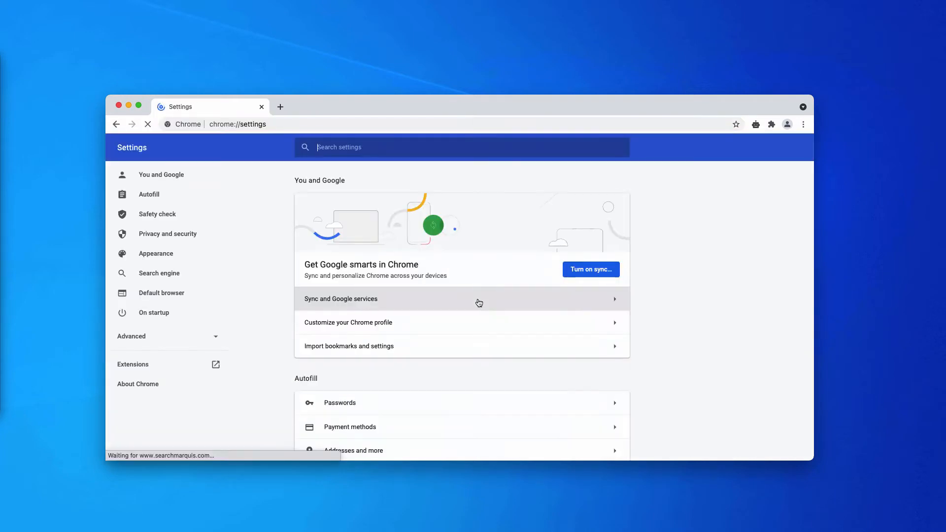
pyautogui.scroll(-3)
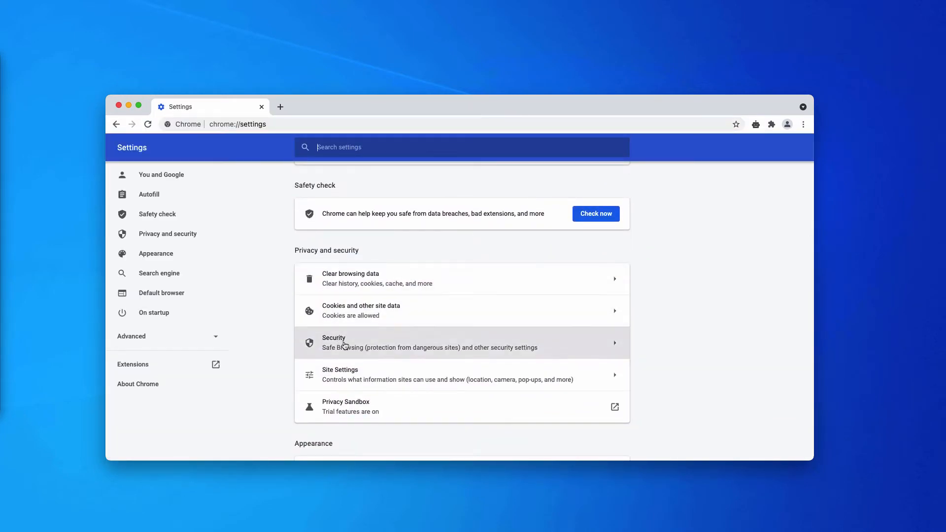
pyautogui.click(359, 375)
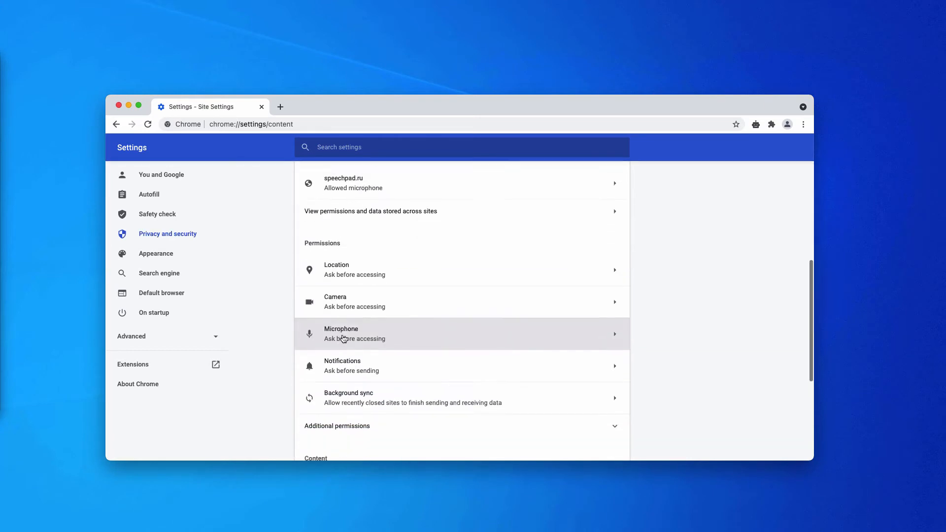
pyautogui.click(352, 366)
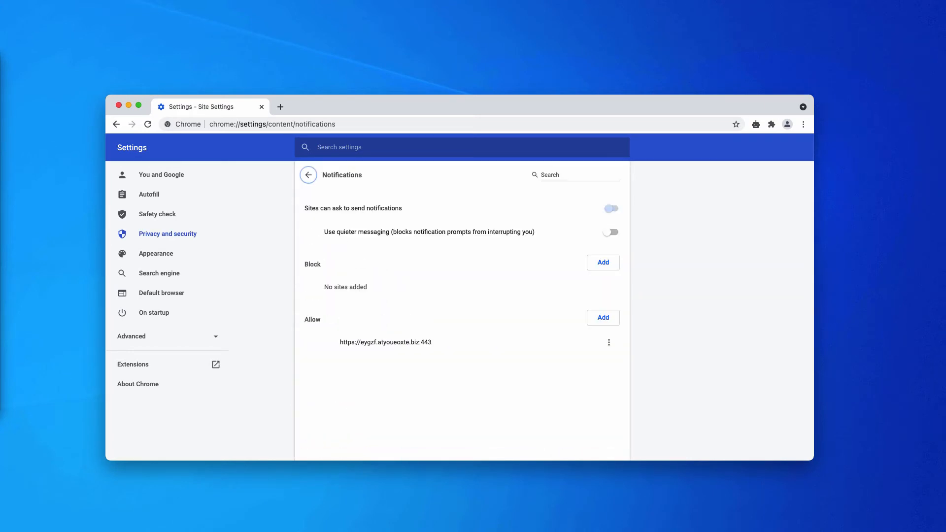
pyautogui.click(611, 208)
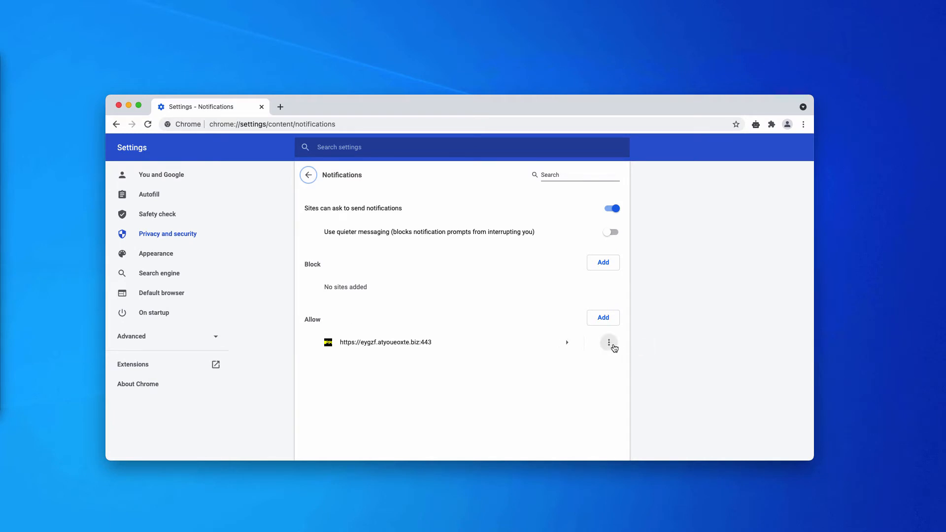
pyautogui.click(608, 342)
pyautogui.write('c')
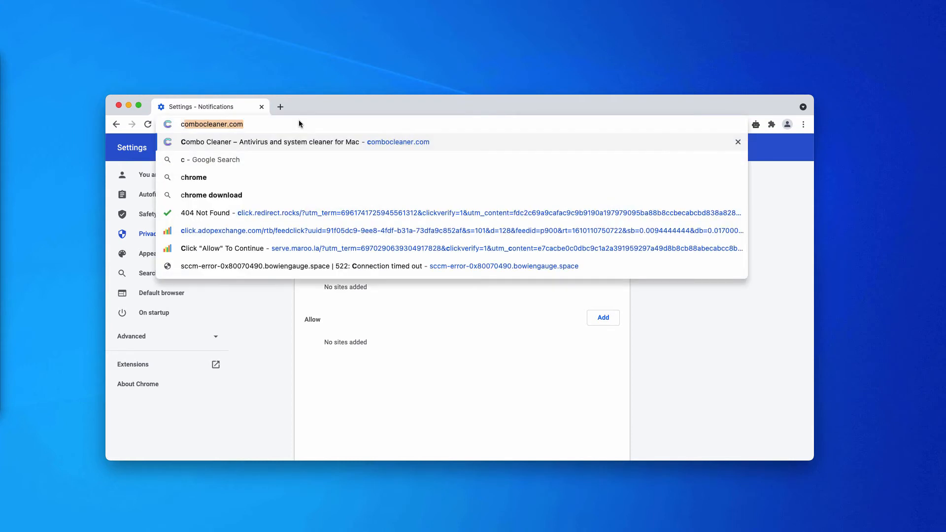
pyautogui.press('Enter')
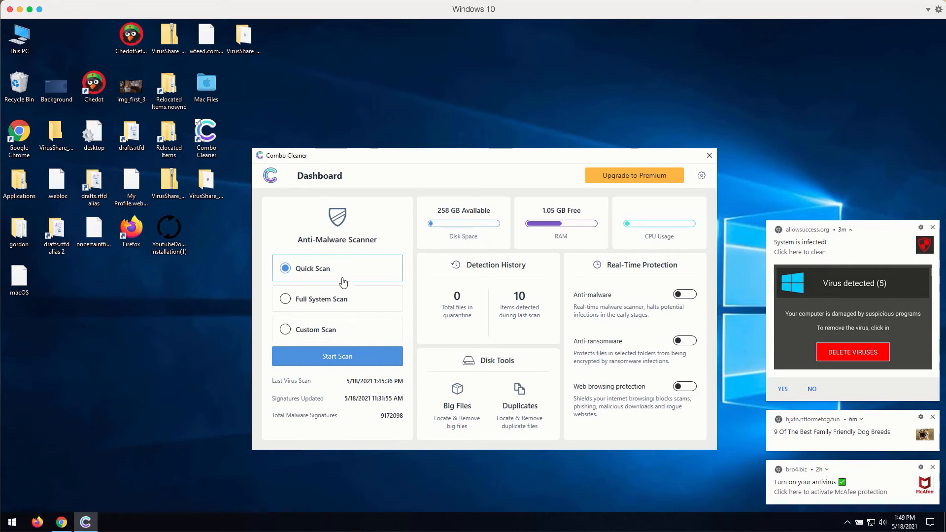
pyautogui.moveTo(331, 314)
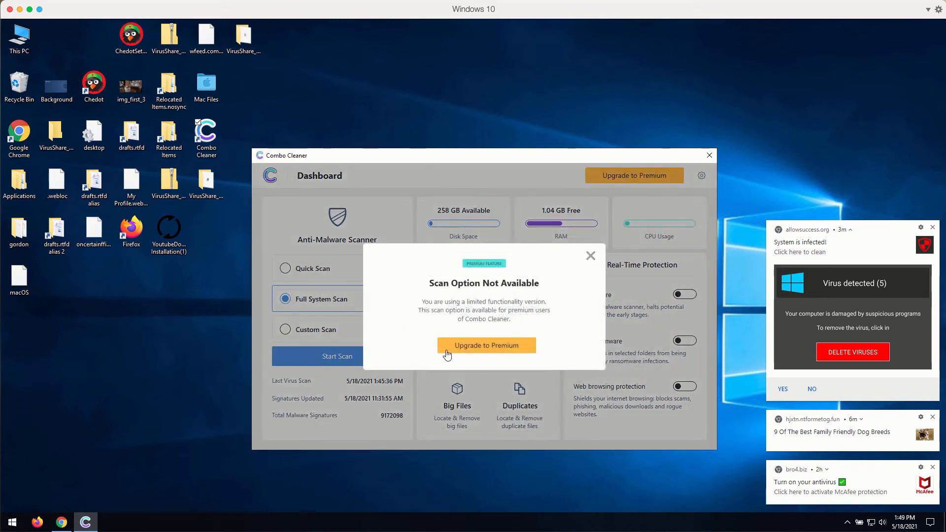
pyautogui.click(285, 329)
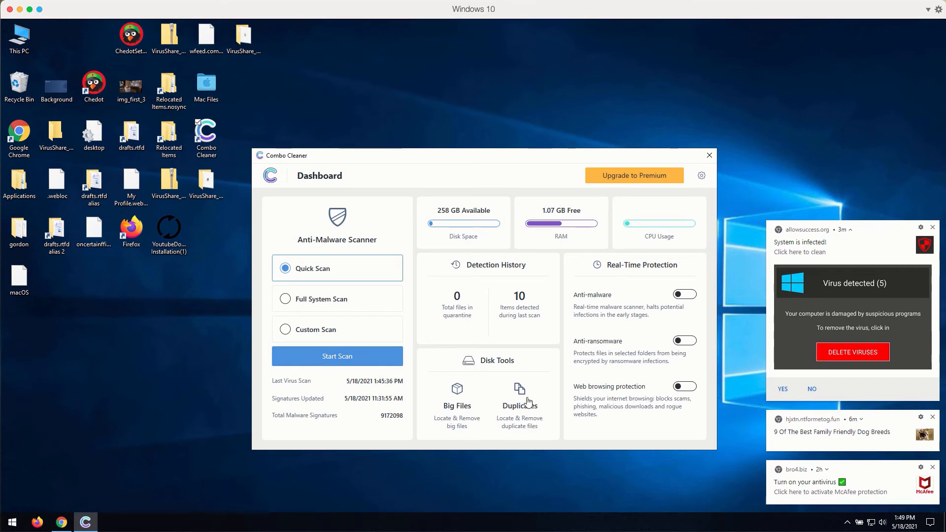
pyautogui.click(457, 392)
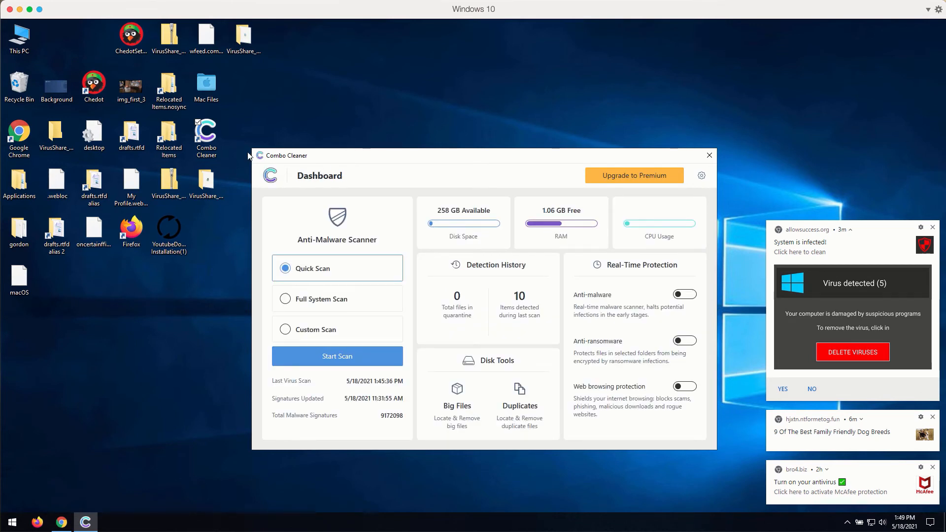
pyautogui.moveTo(335, 160)
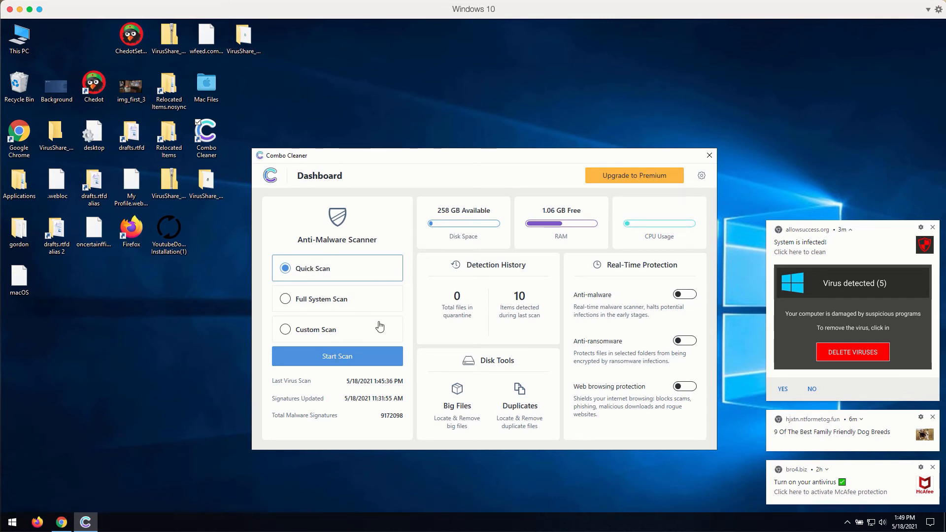
# Start a Quick Scan in Combo Cleaner and cancel it after 10 suspicious items.
pyautogui.click(337, 356)
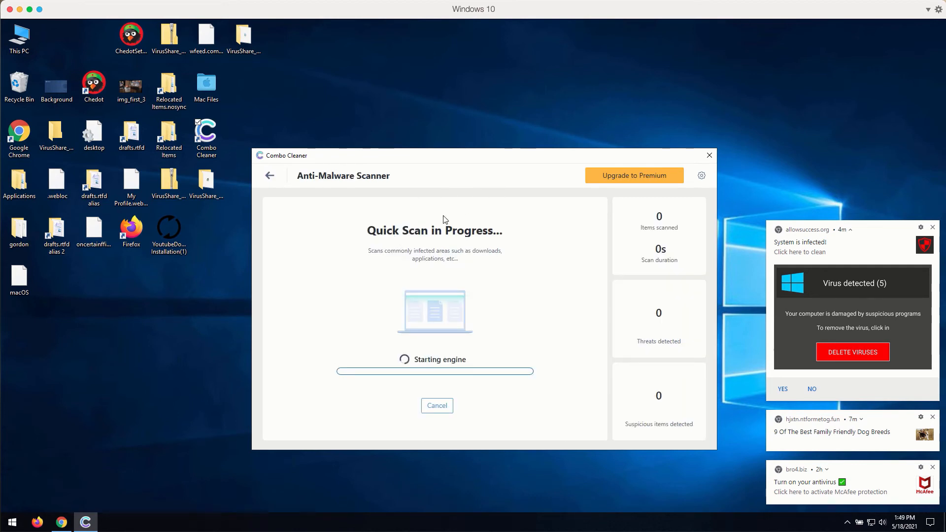
pyautogui.moveTo(503, 178)
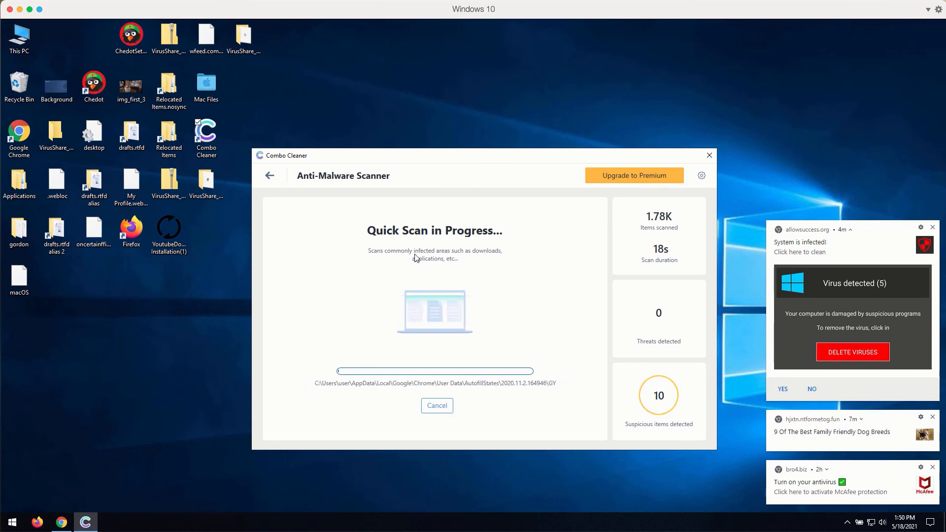
pyautogui.click(437, 406)
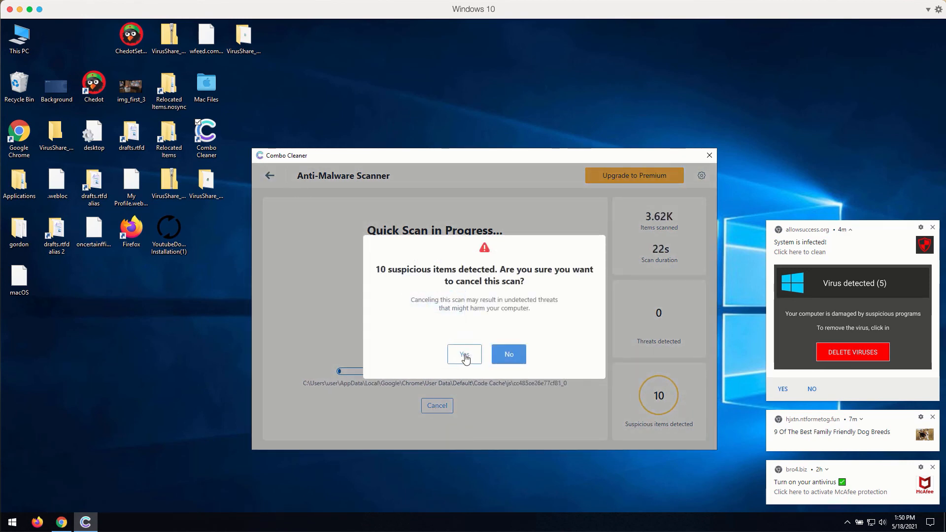
# Confirm cancelling the scan to view the 10 ad-related threats like allowsuccess.org Ads.
pyautogui.click(508, 355)
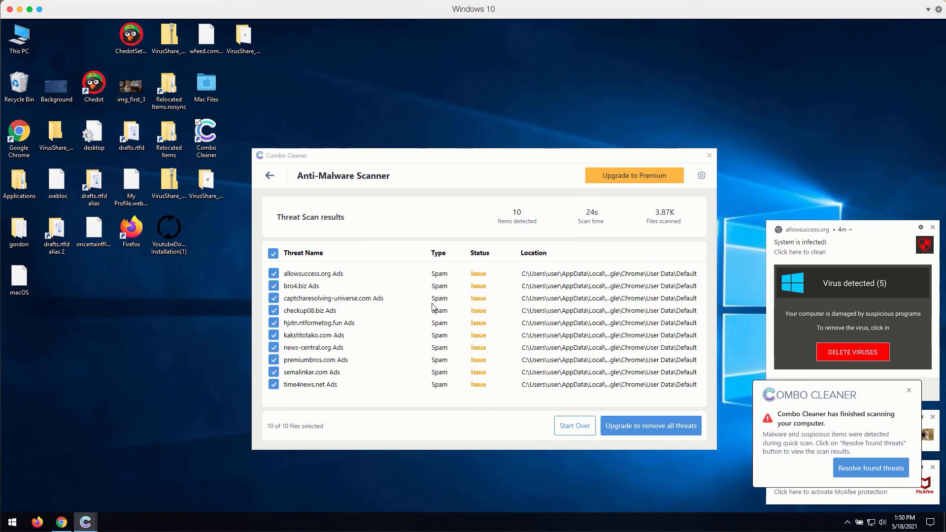
pyautogui.moveTo(504, 161)
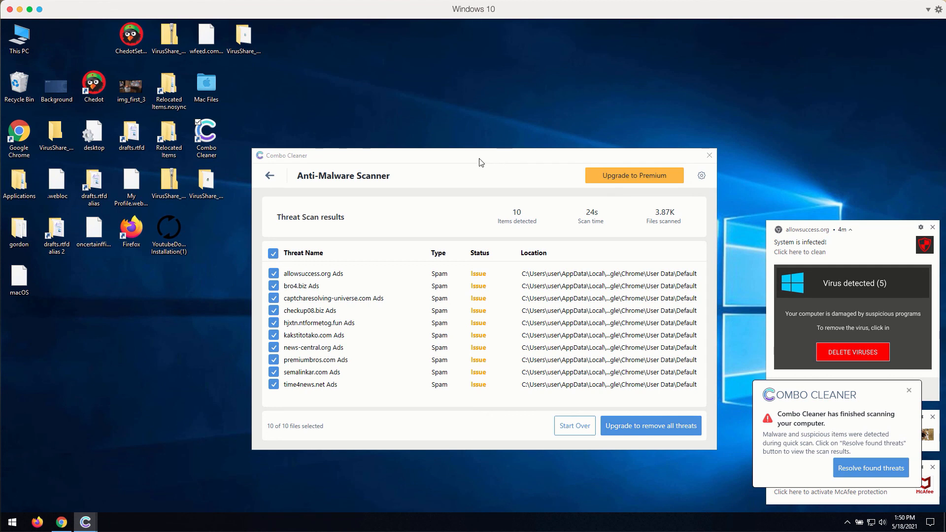
pyautogui.moveTo(599, 182)
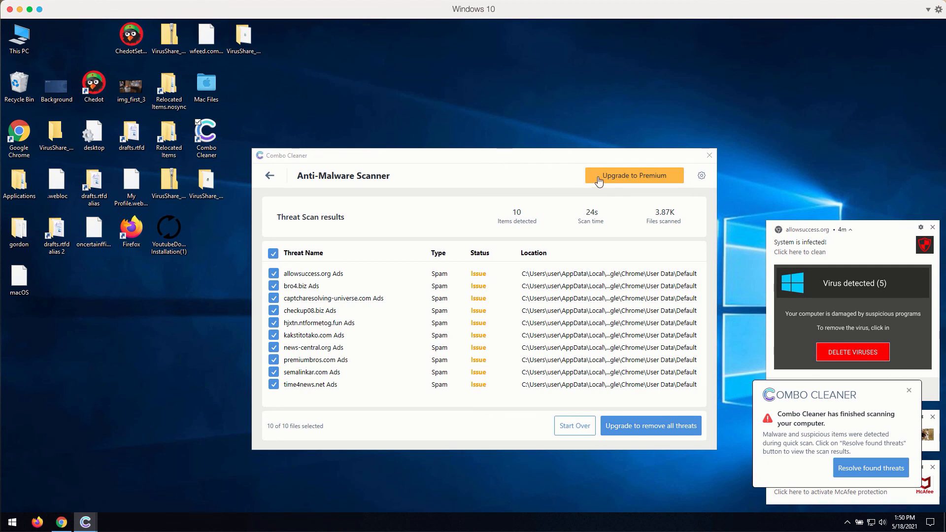